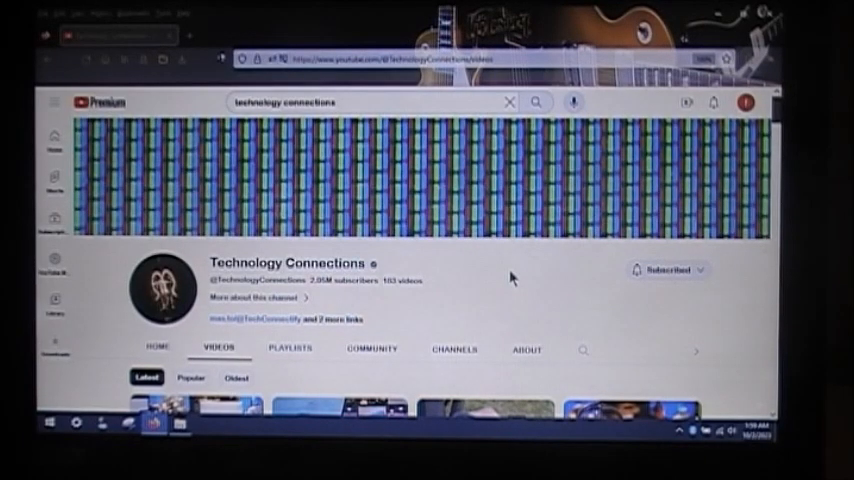
pyautogui.scroll(-3)
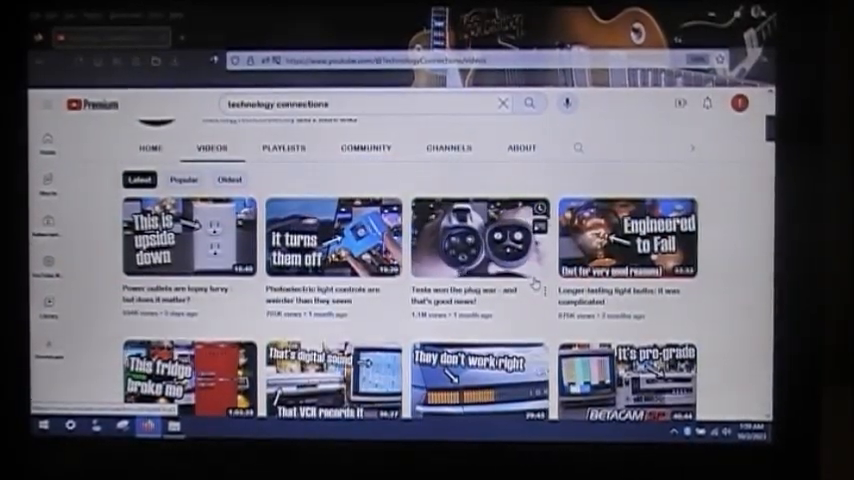
pyautogui.scroll(-3)
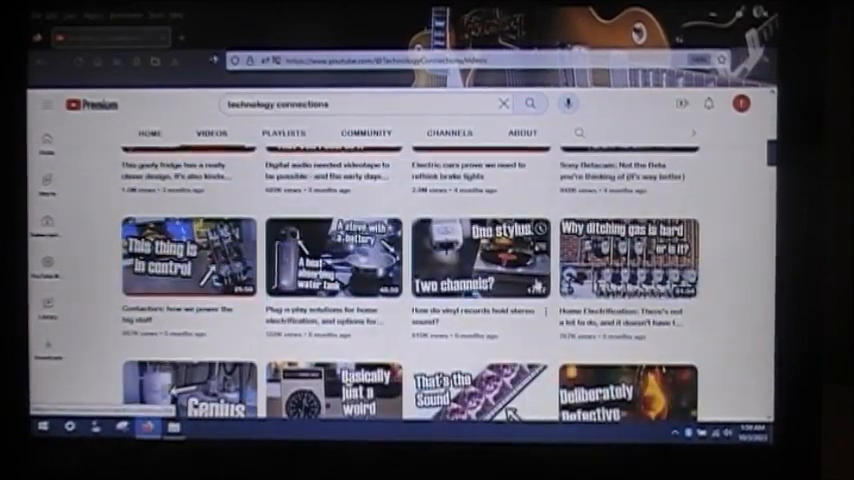
pyautogui.scroll(-3)
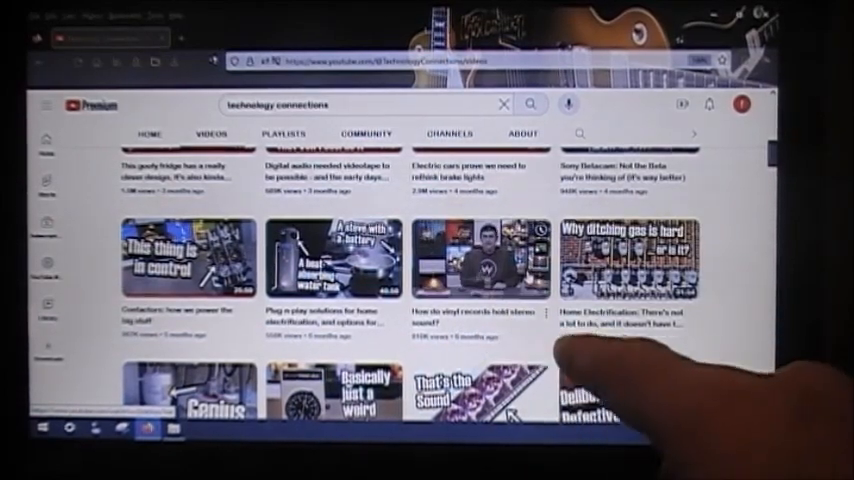
pyautogui.scroll(-3)
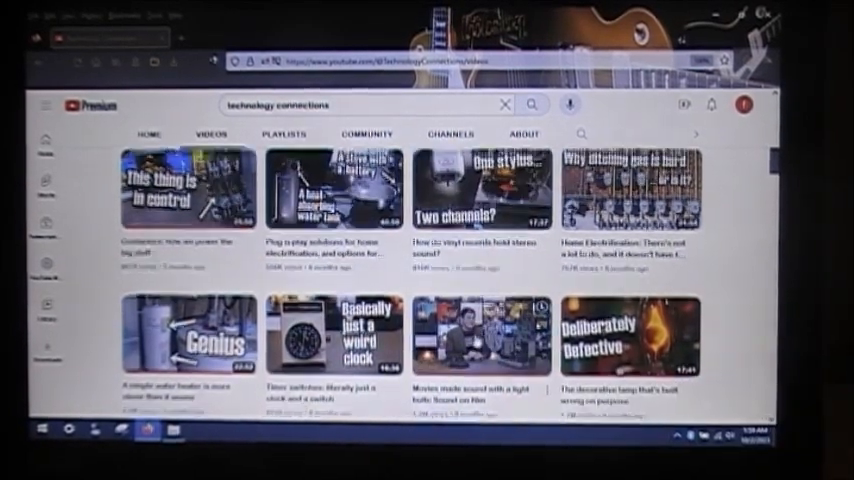
pyautogui.scroll(-3)
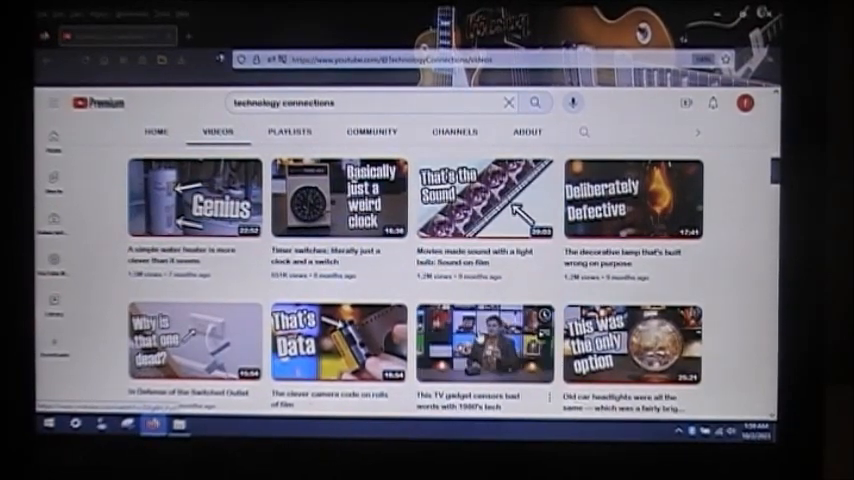
pyautogui.scroll(-3)
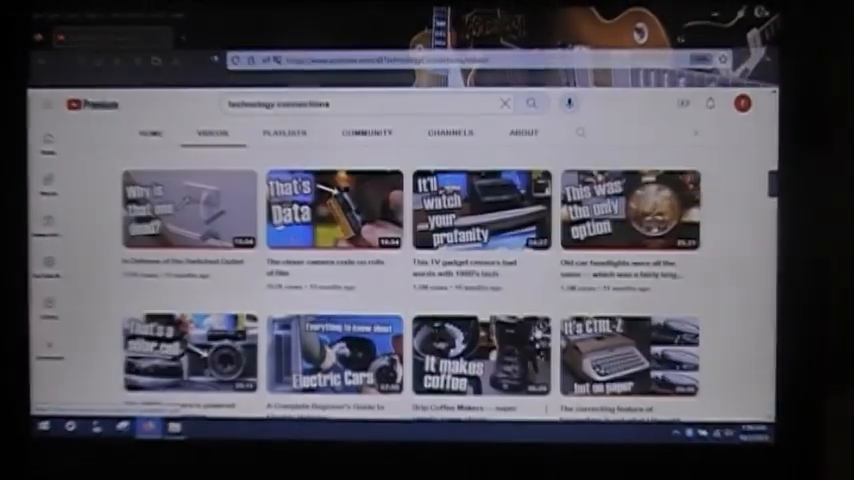
pyautogui.scroll(-3)
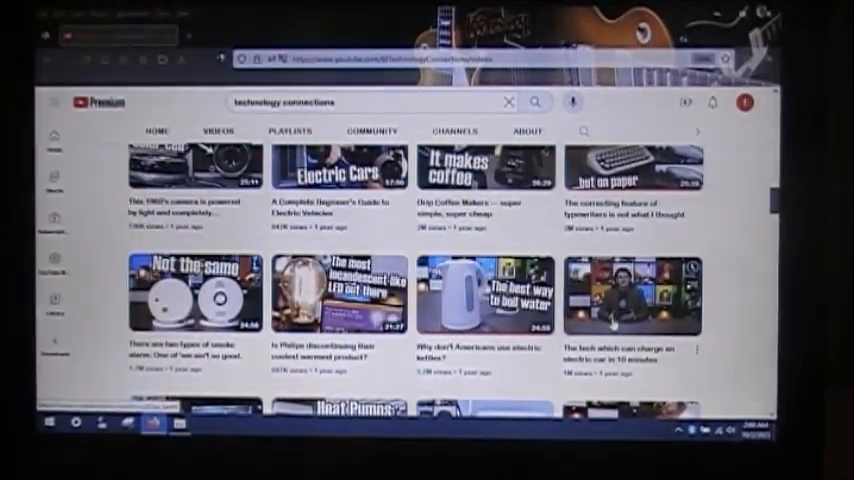
pyautogui.scroll(-3)
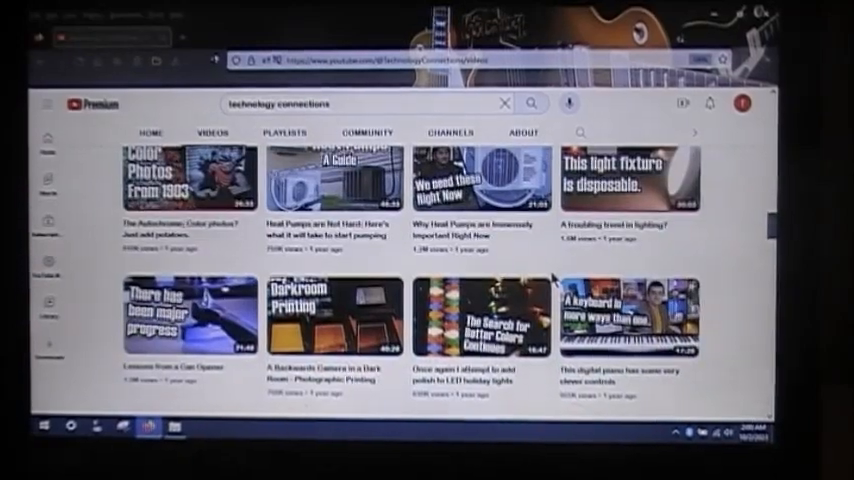
pyautogui.scroll(-3)
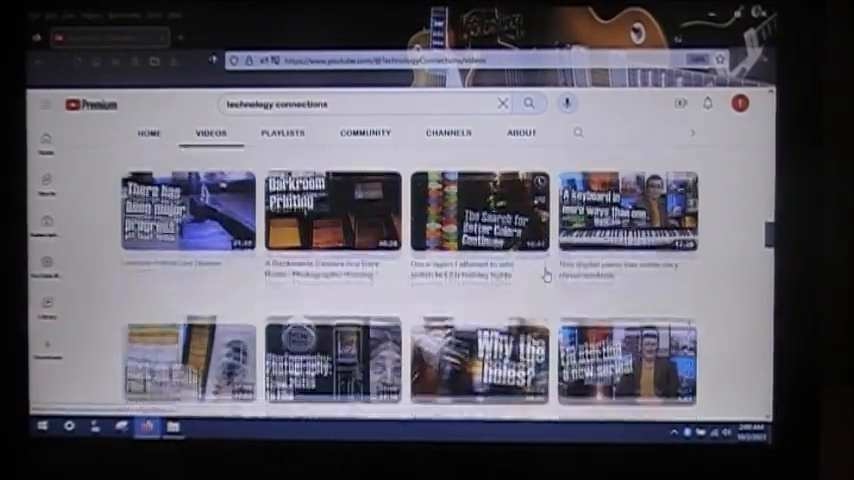
pyautogui.scroll(-3)
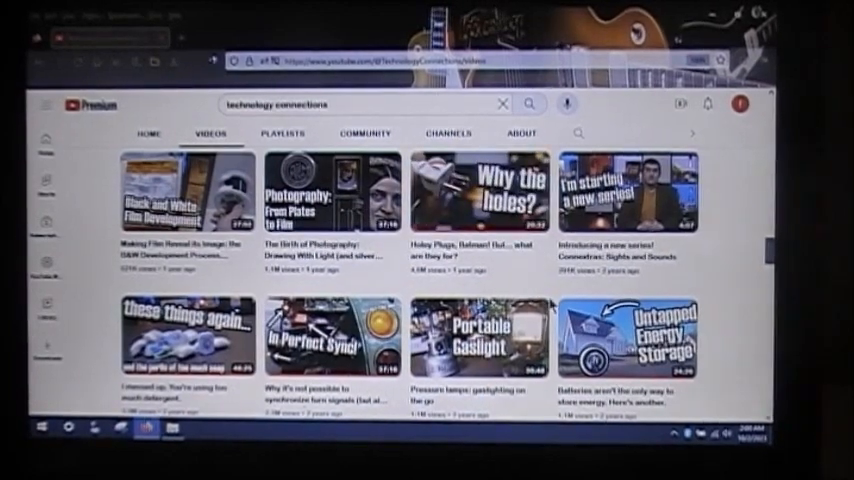
pyautogui.scroll(-3)
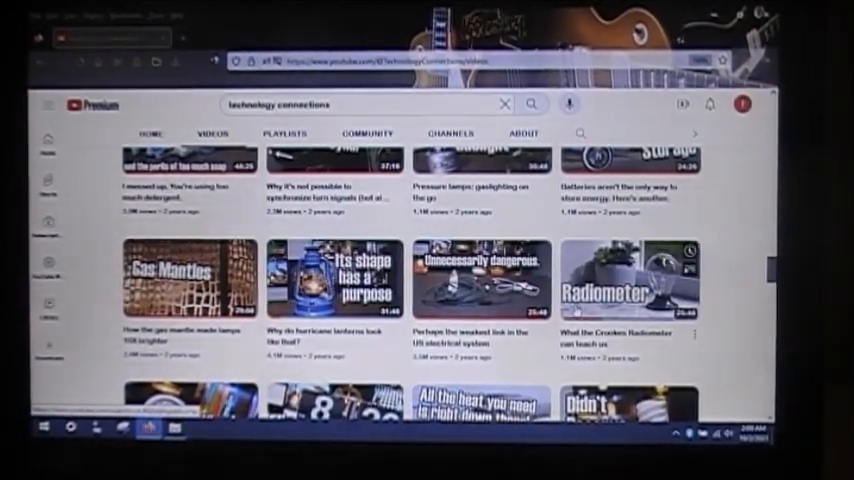
pyautogui.scroll(-3)
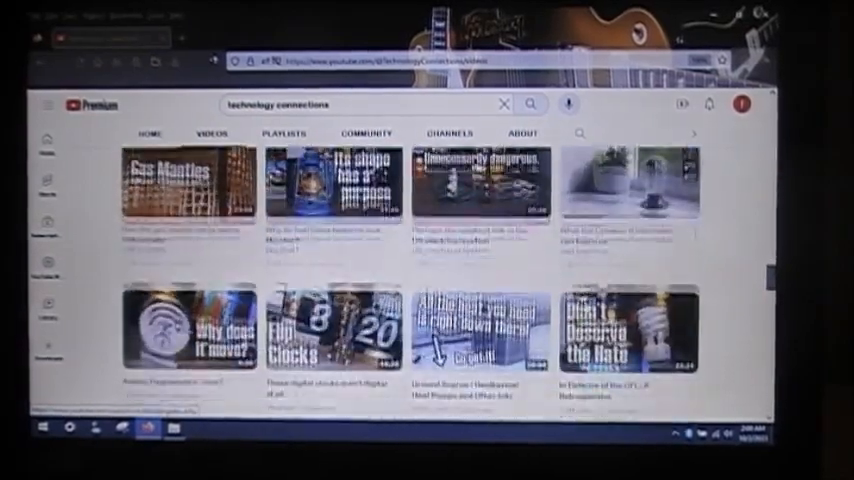
pyautogui.scroll(-3)
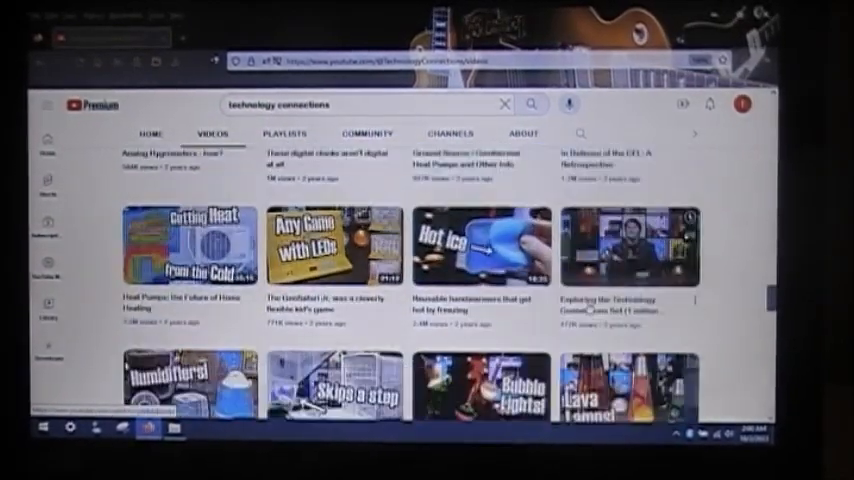
pyautogui.scroll(-3)
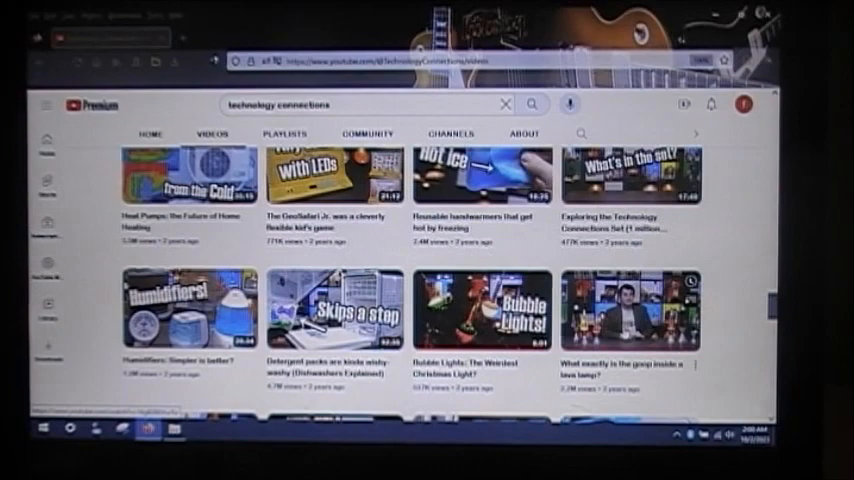
pyautogui.scroll(-3)
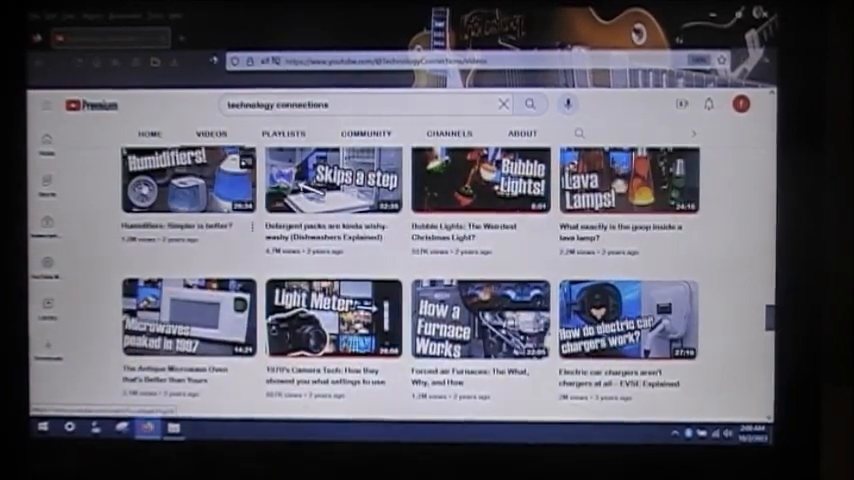
pyautogui.scroll(-3)
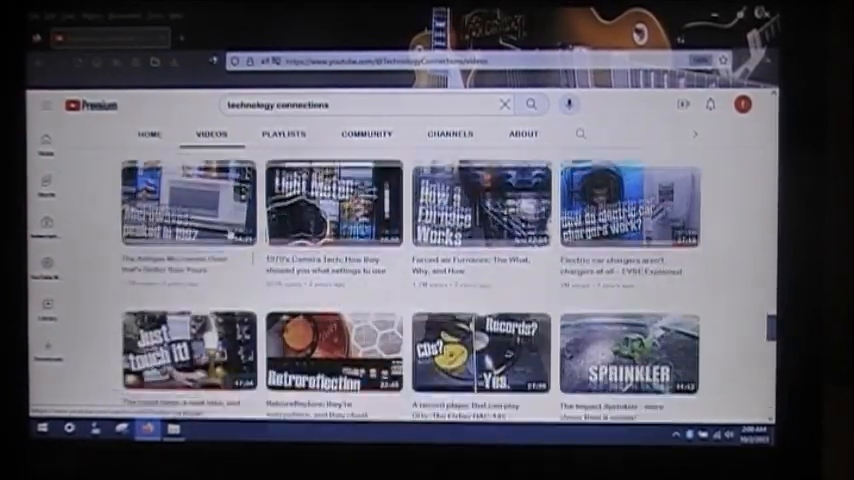
pyautogui.scroll(-3)
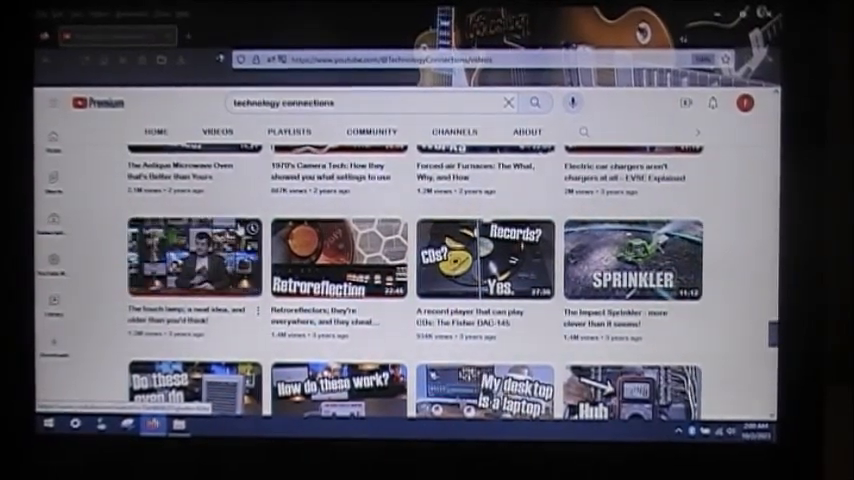
pyautogui.scroll(-3)
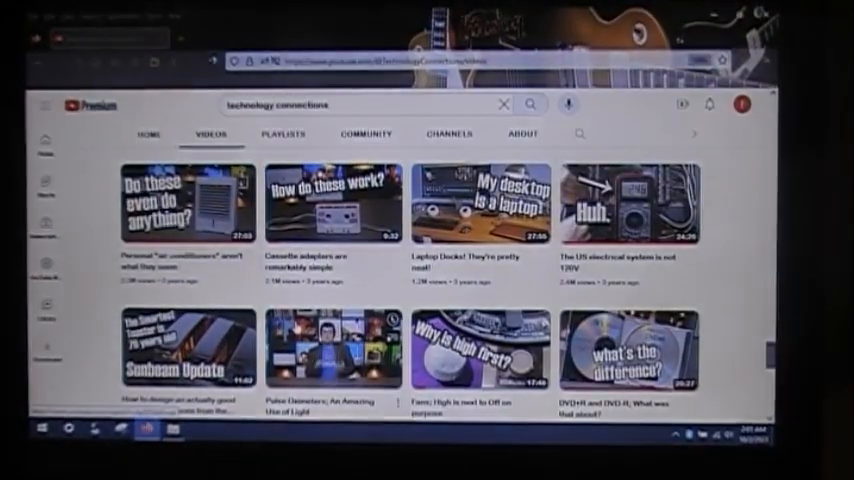
pyautogui.scroll(-3)
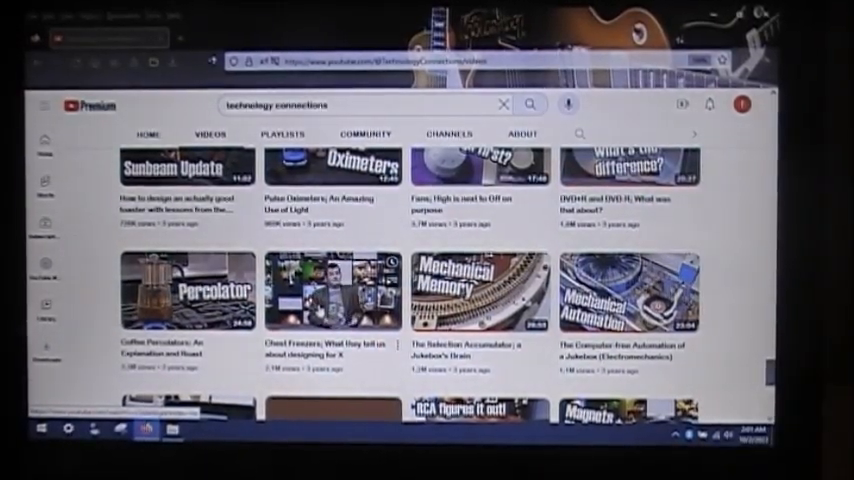
pyautogui.scroll(-3)
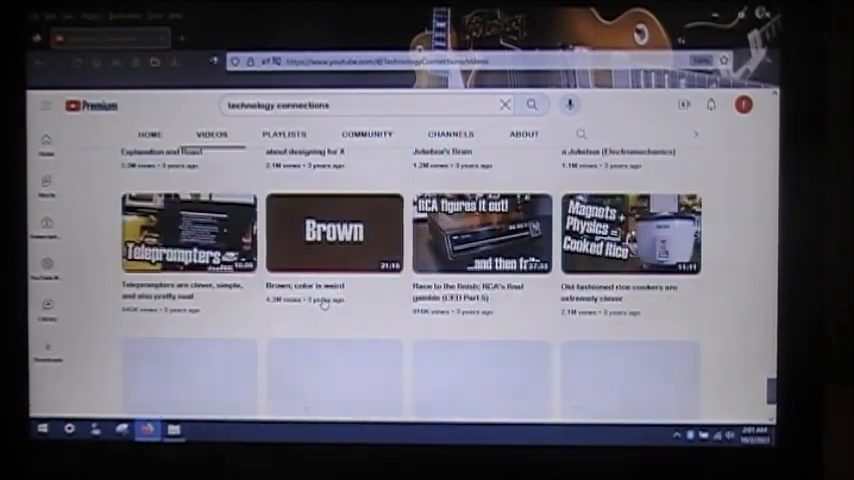
pyautogui.scroll(-3)
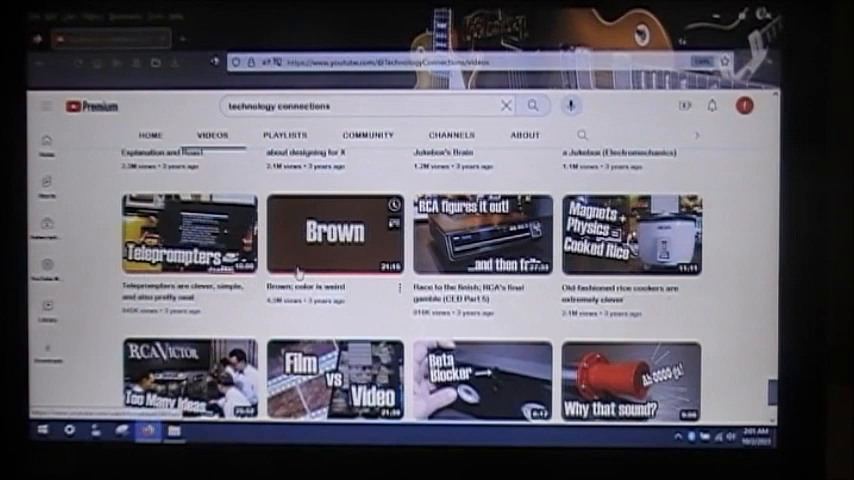
pyautogui.scroll(-3)
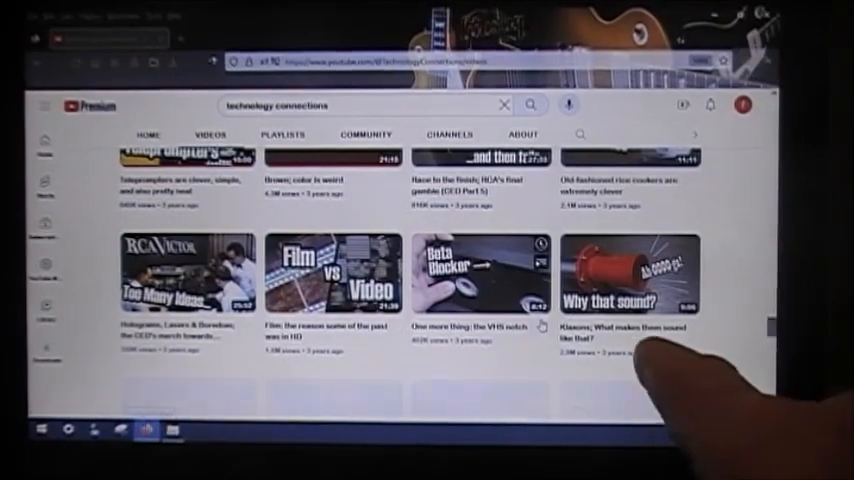
pyautogui.scroll(-3)
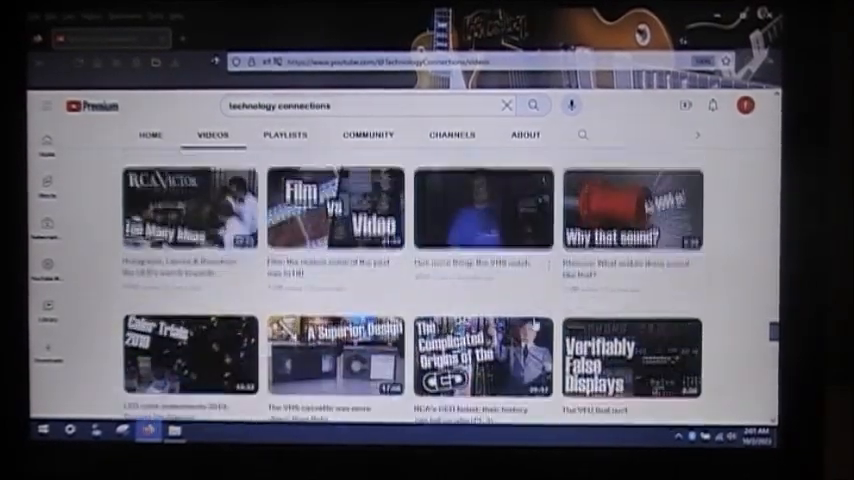
pyautogui.scroll(-3)
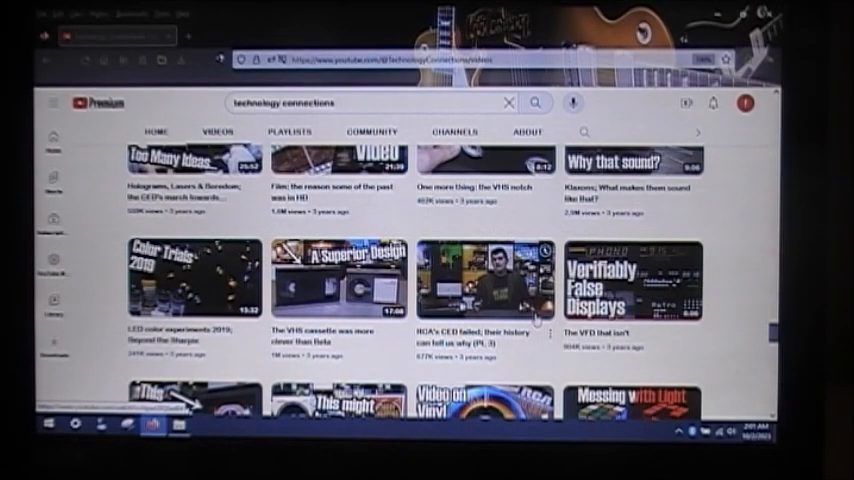
pyautogui.scroll(-3)
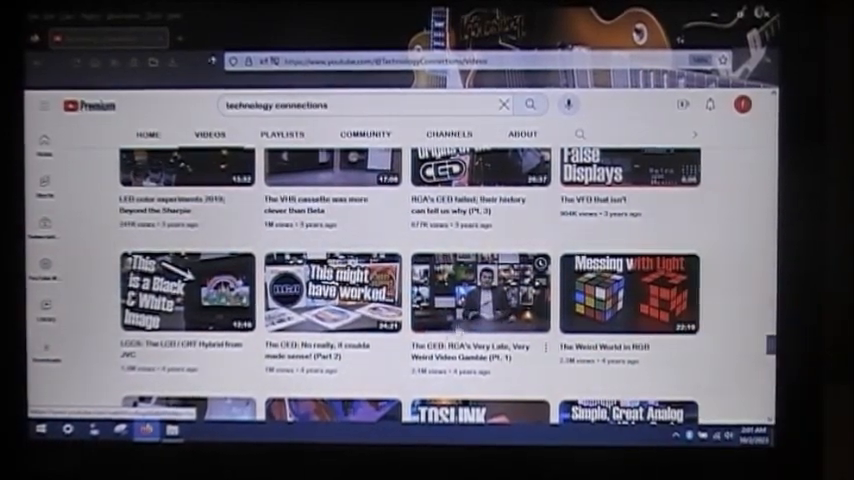
pyautogui.scroll(-3)
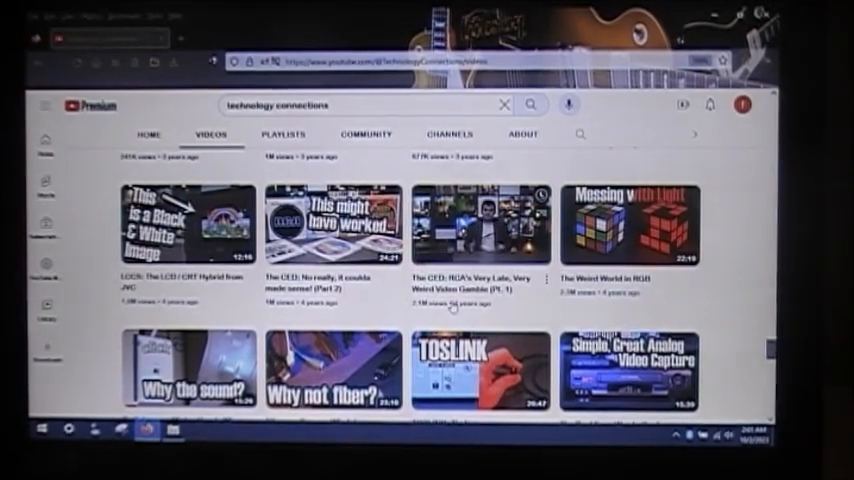
pyautogui.scroll(-3)
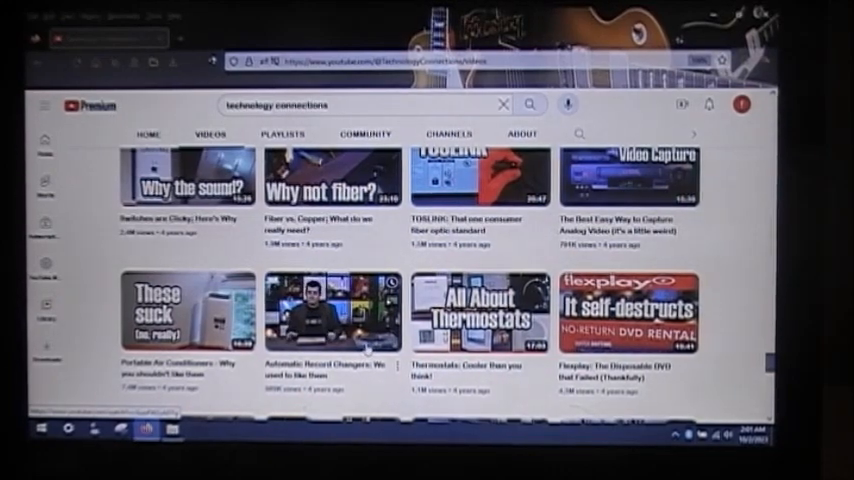
pyautogui.scroll(-3)
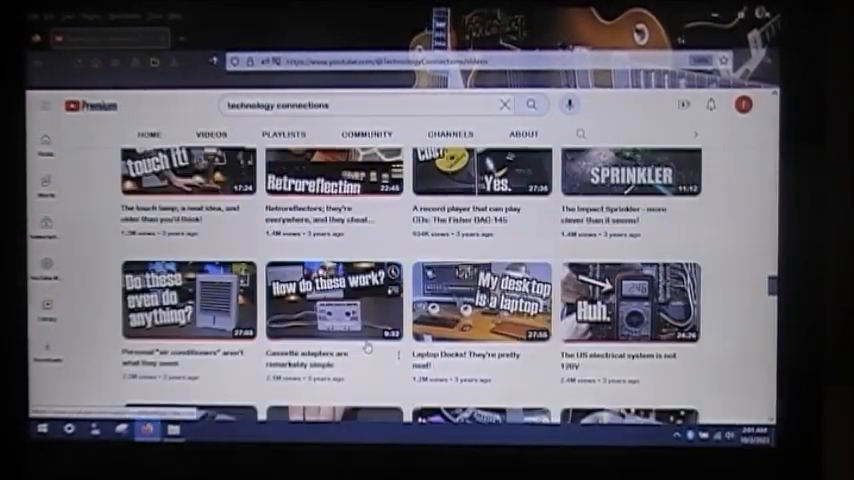
pyautogui.scroll(-3)
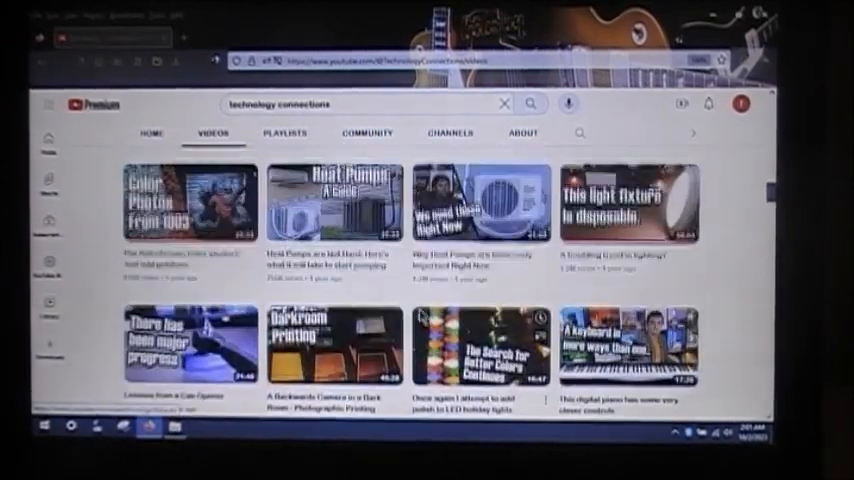
pyautogui.scroll(-3)
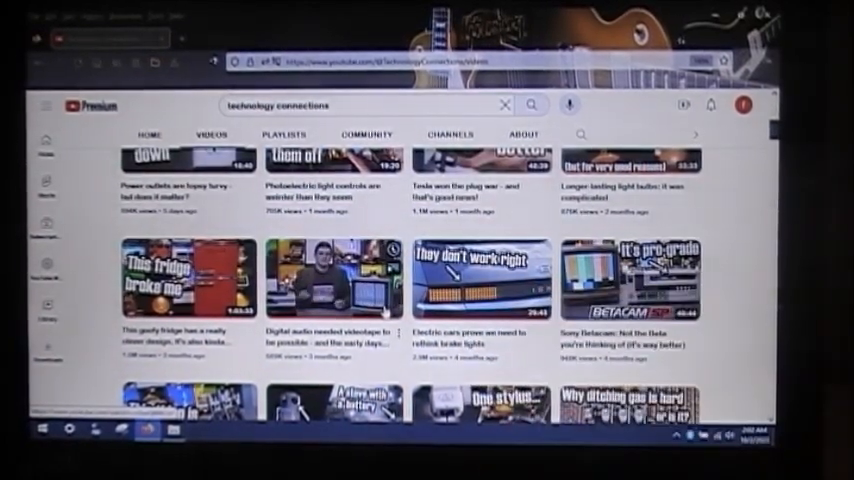
pyautogui.scroll(3)
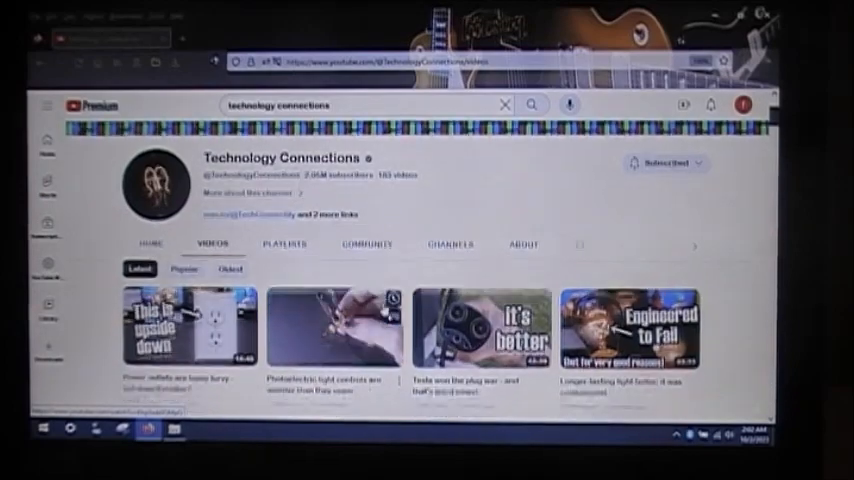
pyautogui.scroll(-3)
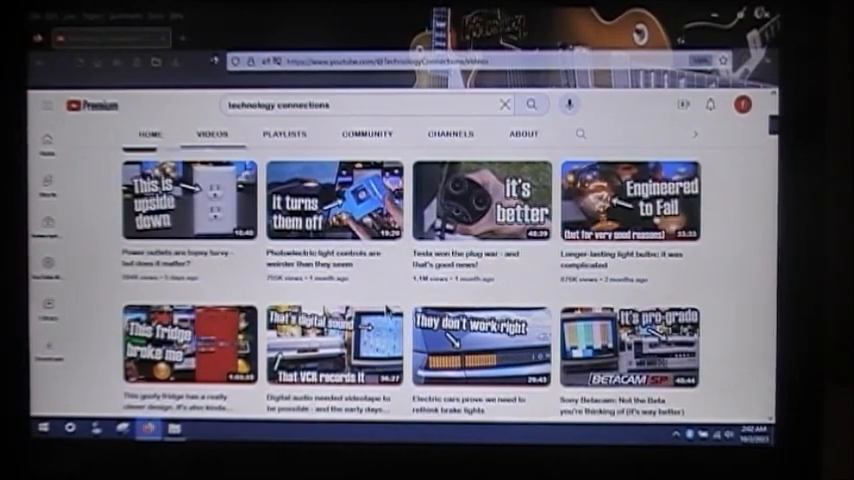
pyautogui.scroll(-3)
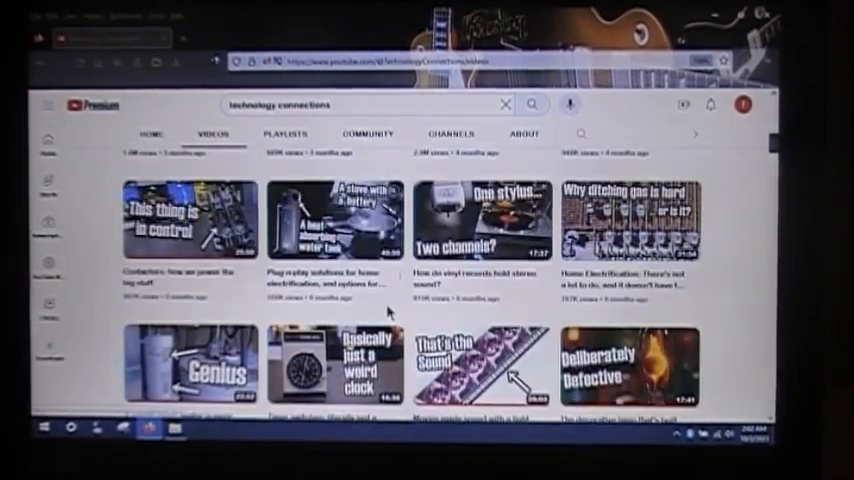
pyautogui.scroll(-3)
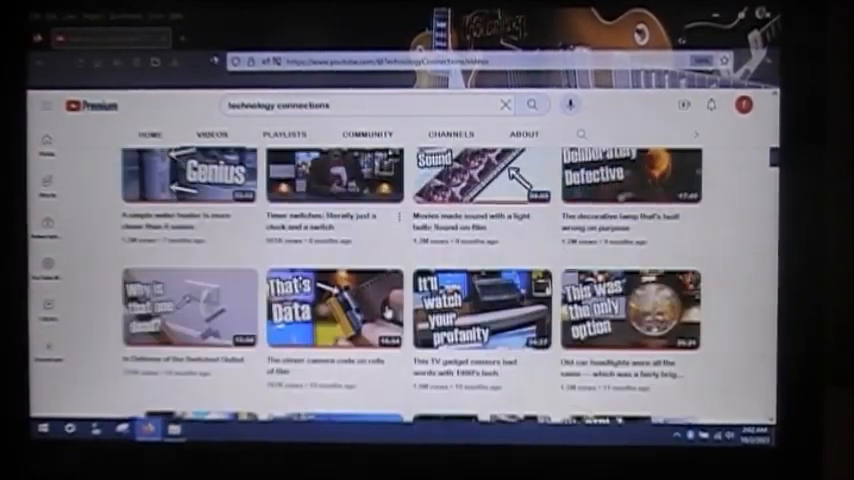
pyautogui.scroll(-3)
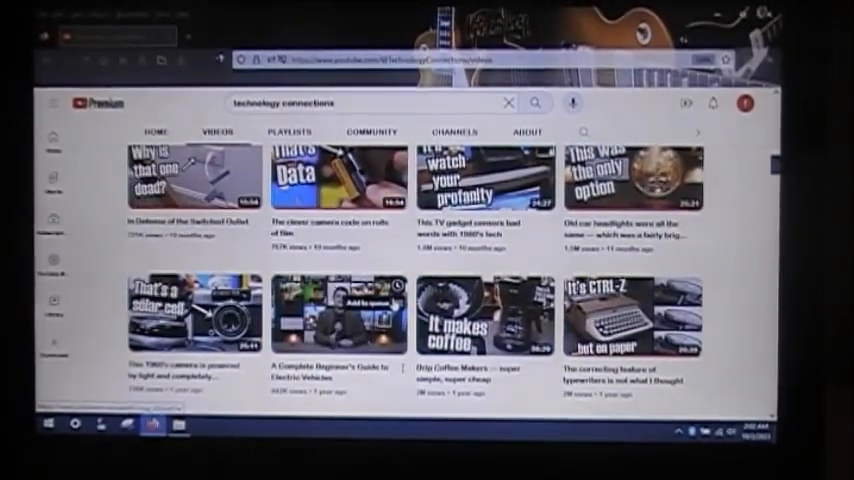
pyautogui.scroll(-3)
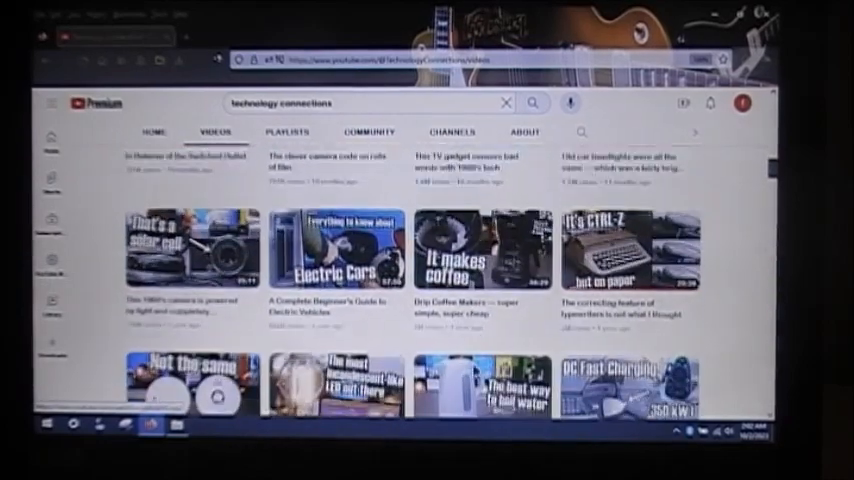
pyautogui.scroll(-3)
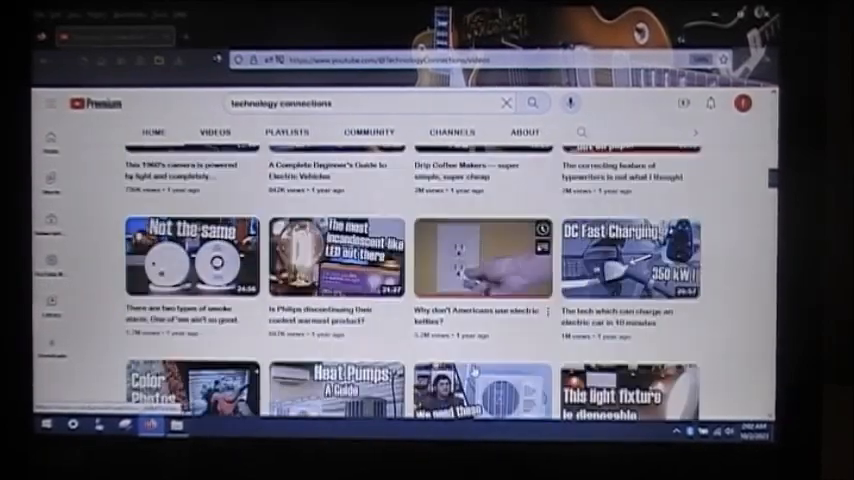
pyautogui.scroll(-3)
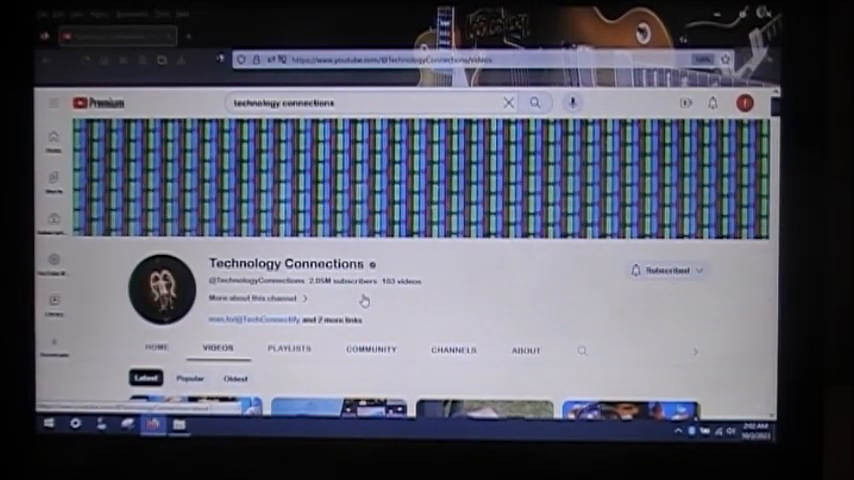
pyautogui.moveTo(418, 324)
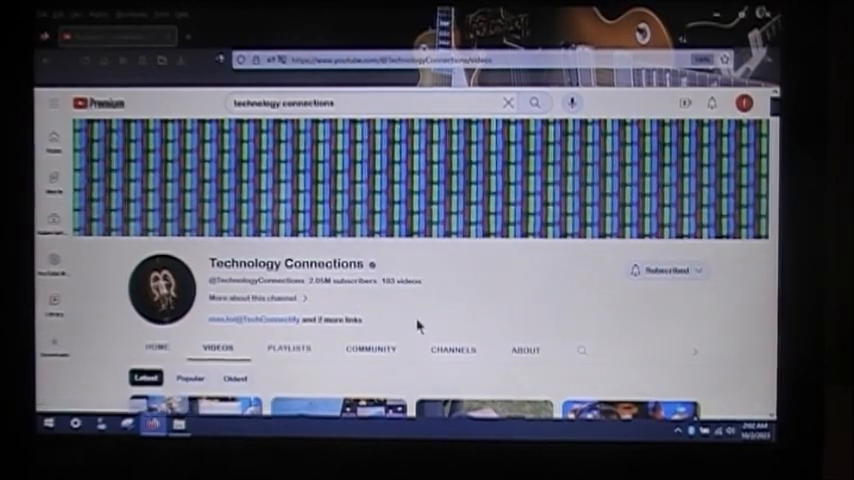
pyautogui.scroll(-3)
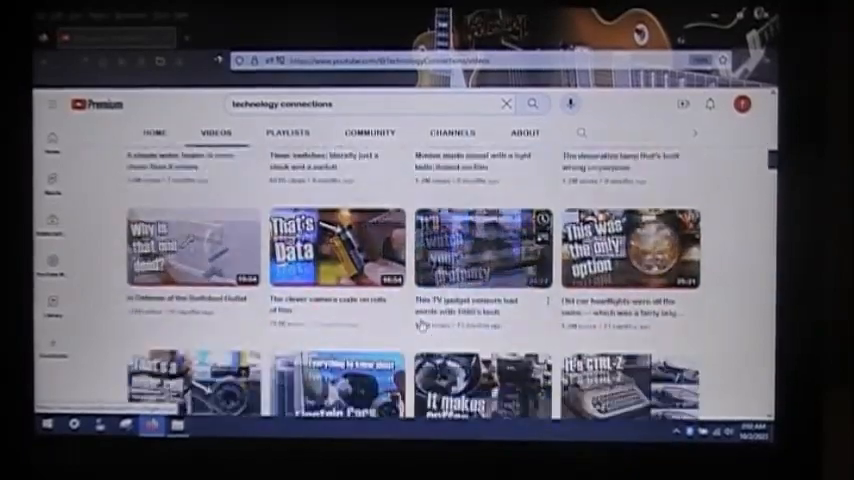
pyautogui.scroll(-3)
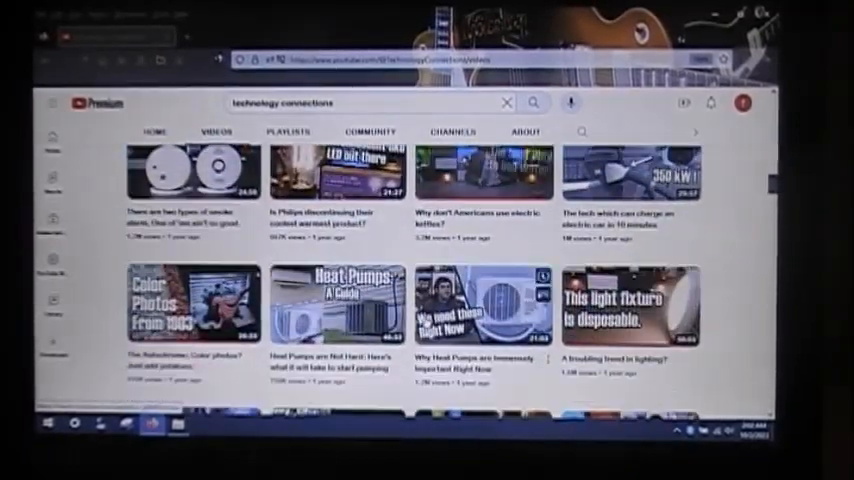
pyautogui.scroll(-3)
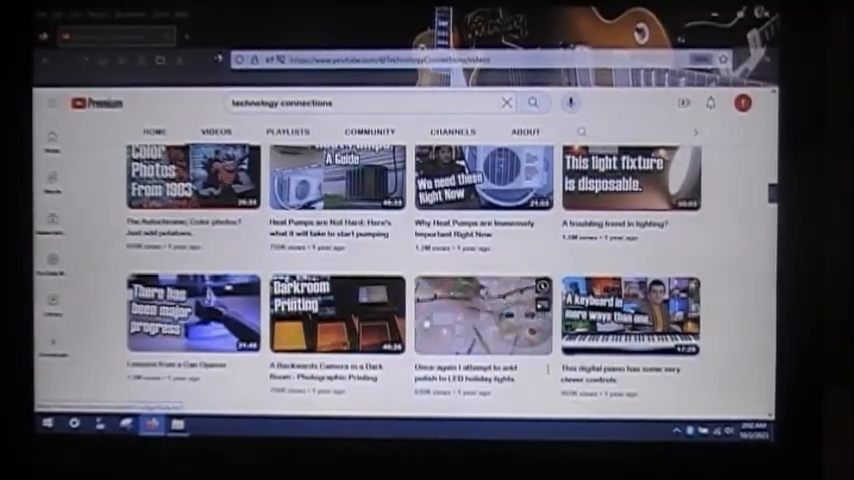
pyautogui.scroll(-3)
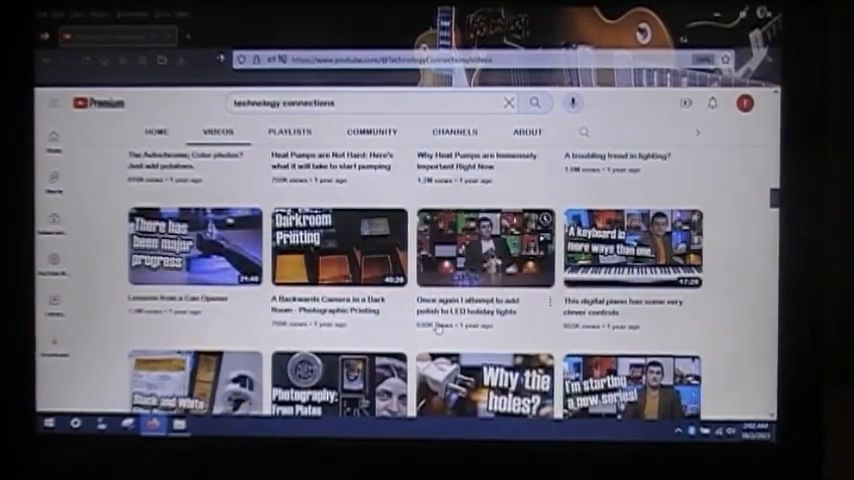
pyautogui.scroll(-3)
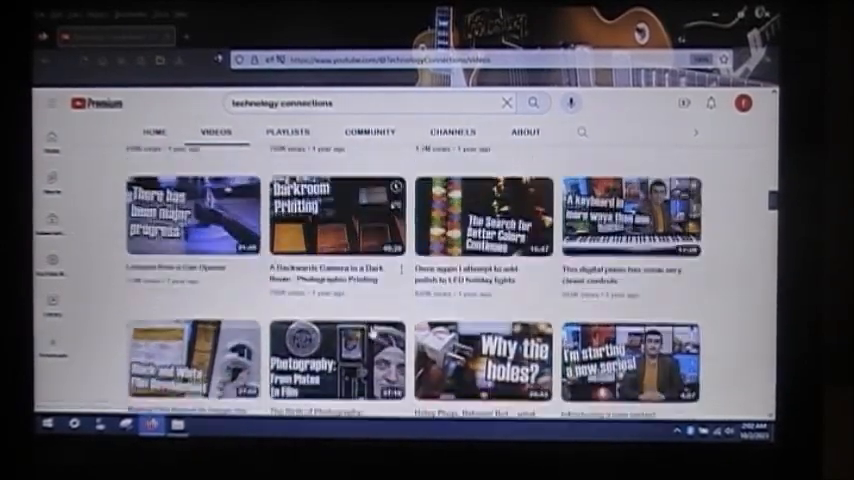
pyautogui.scroll(-3)
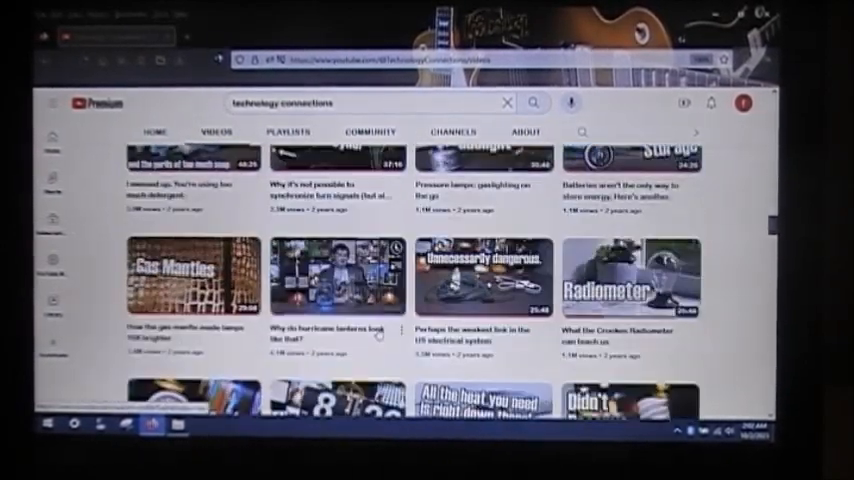
pyautogui.scroll(-3)
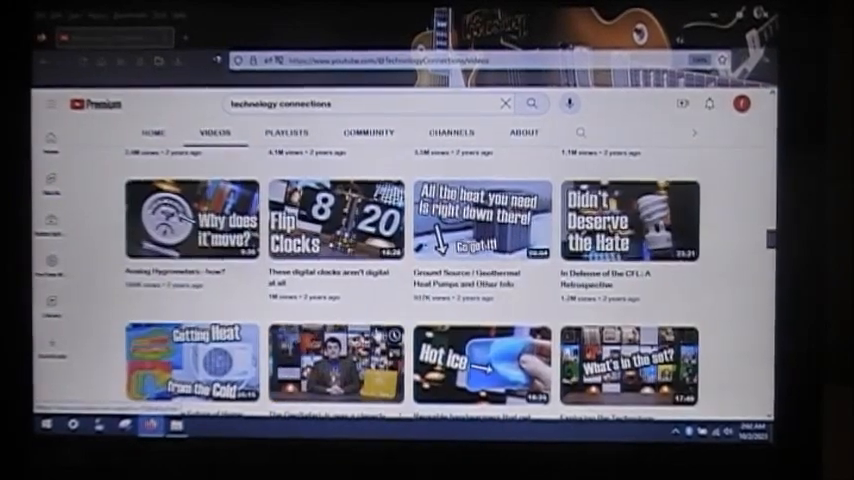
pyautogui.scroll(-3)
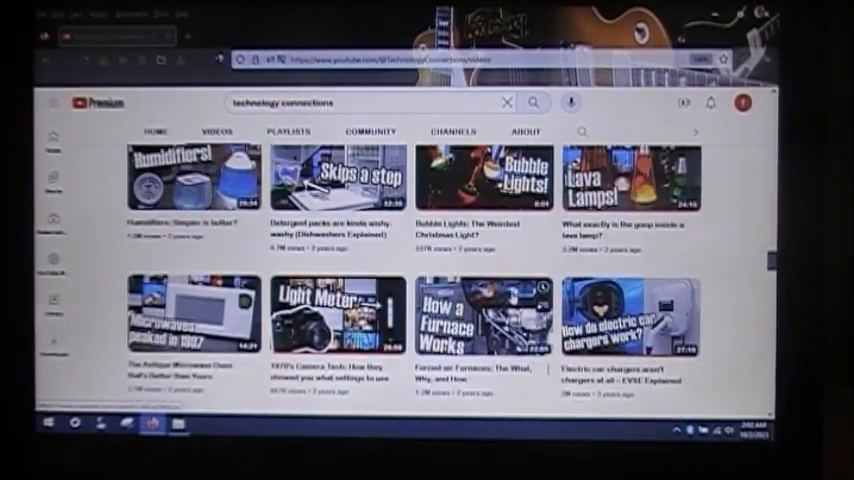
pyautogui.scroll(-3)
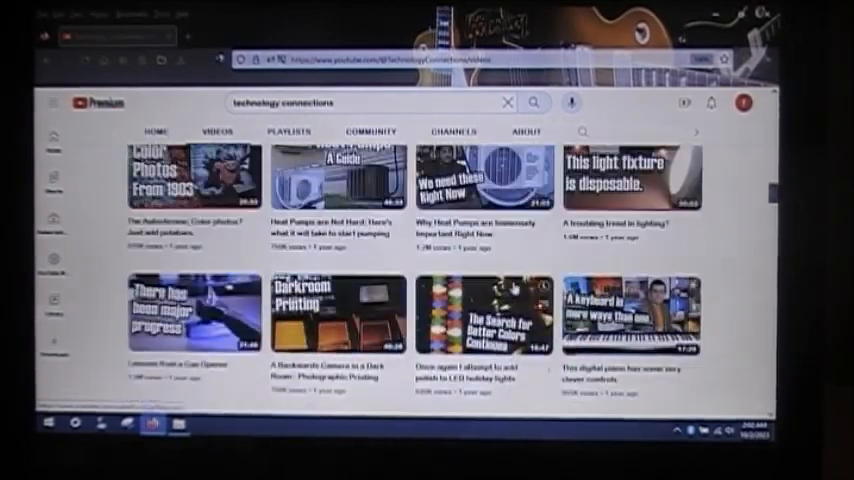